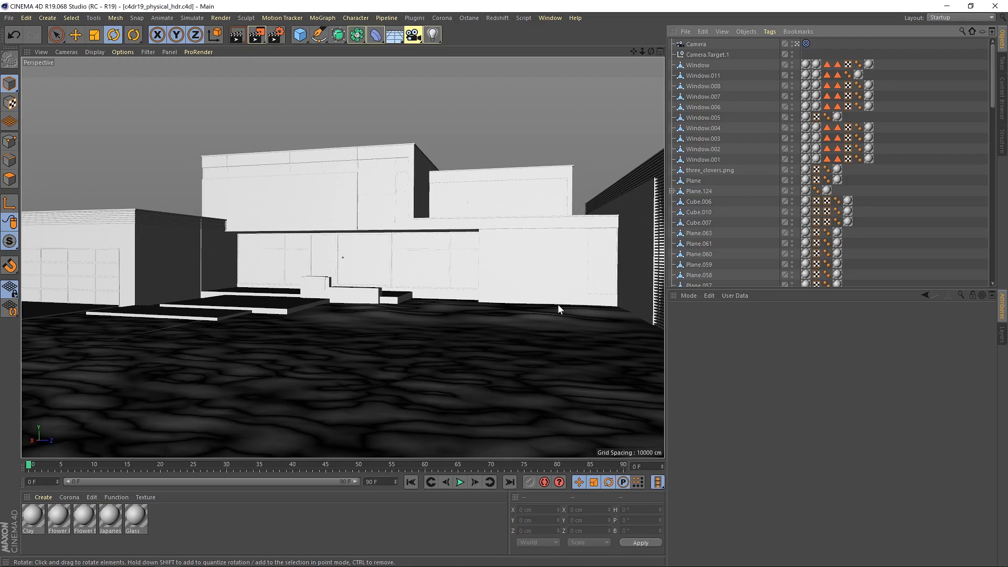
mouse_move(276, 521)
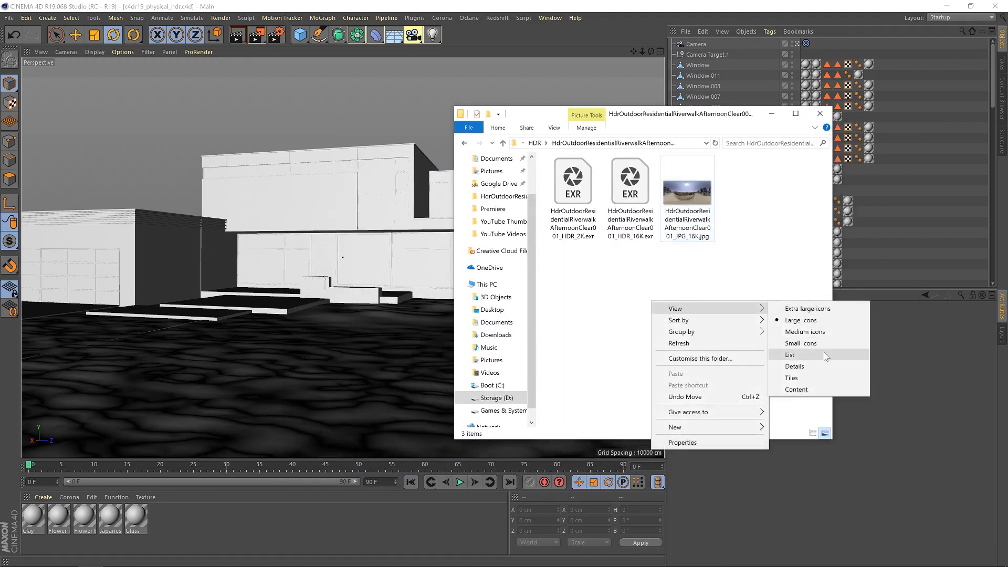
Step: Show the HDR folder's sky images as a plain list and pick one to bring into Cinema 4D
left_click(789, 354)
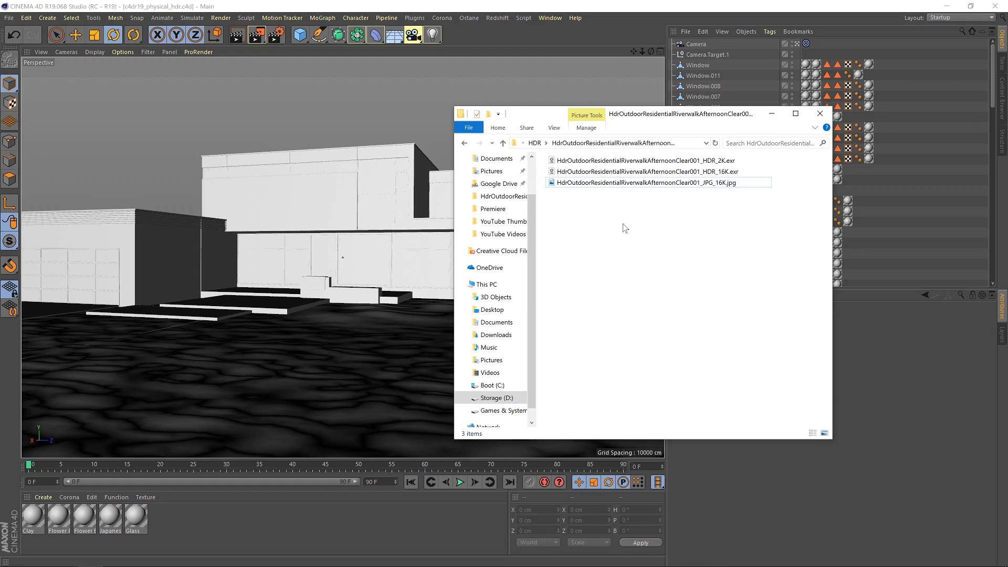
left_click(649, 171)
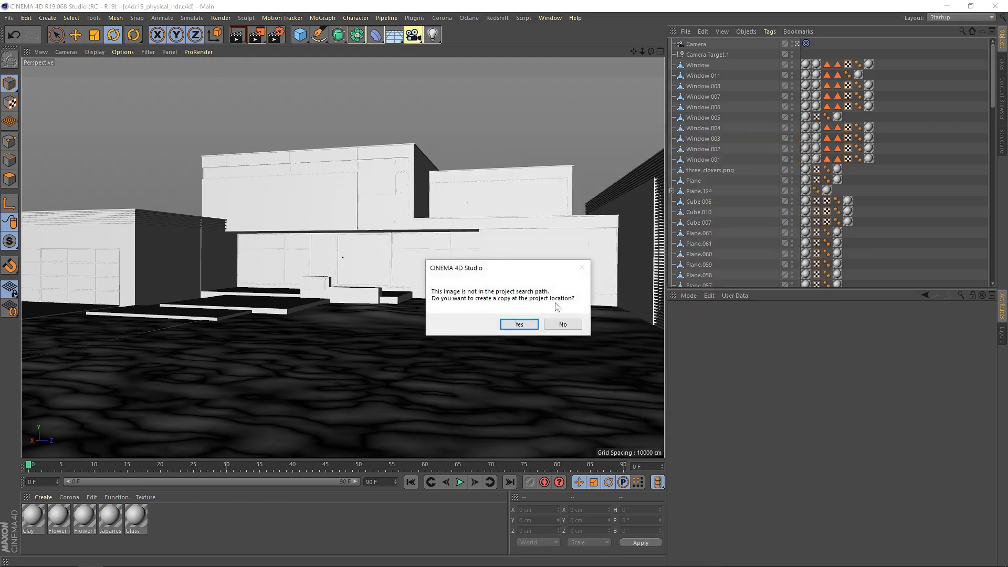
Step: Bring in the HDR sky images, including the 2K EXR, declining to copy them into the project folder
left_click(517, 324)
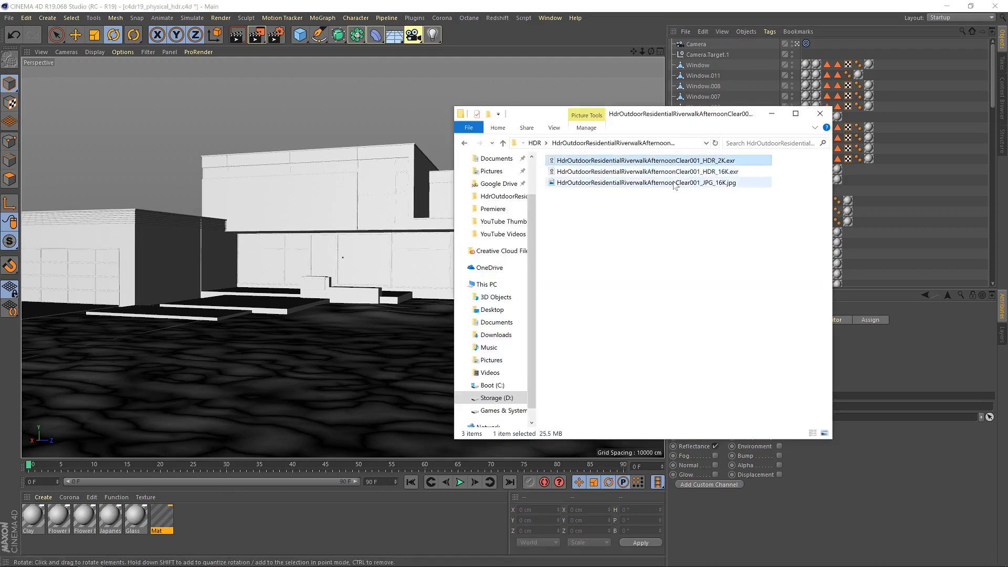
left_click(645, 183)
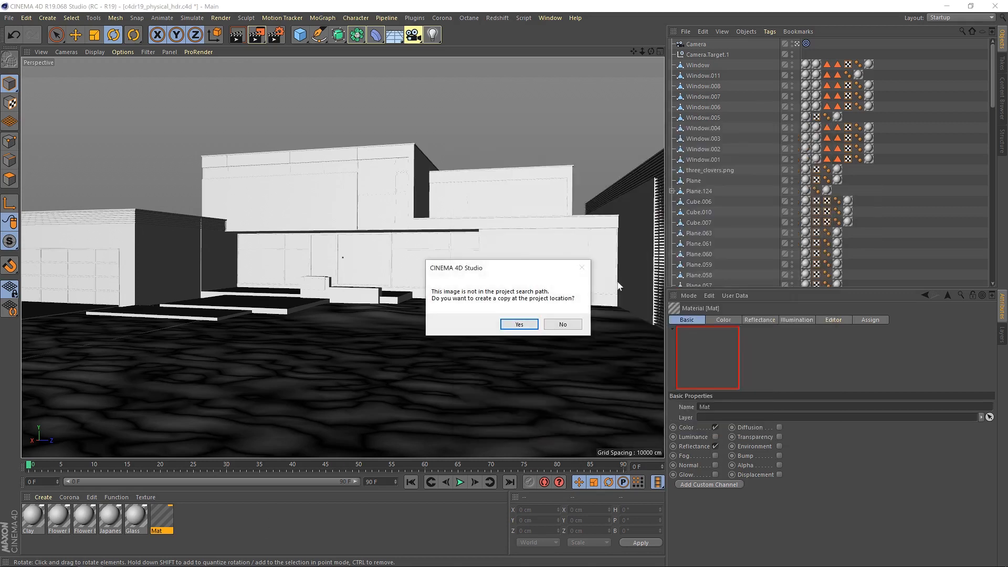
left_click(518, 324)
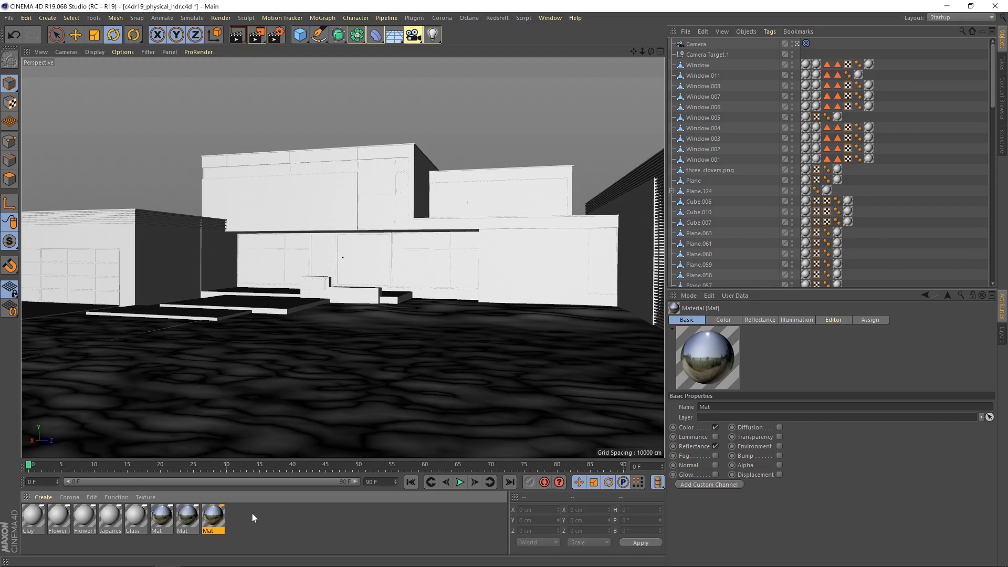
mouse_move(185, 528)
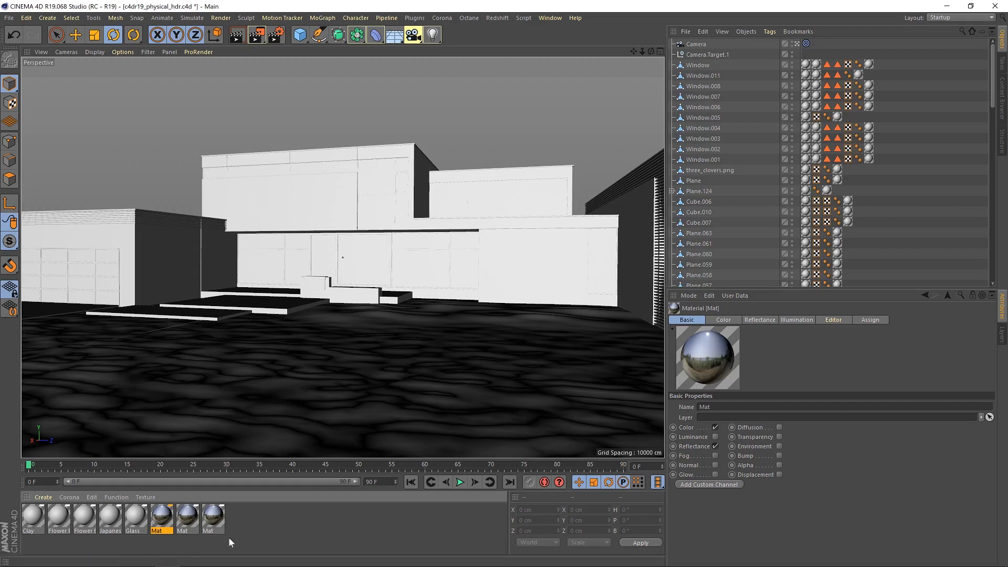
mouse_move(188, 518)
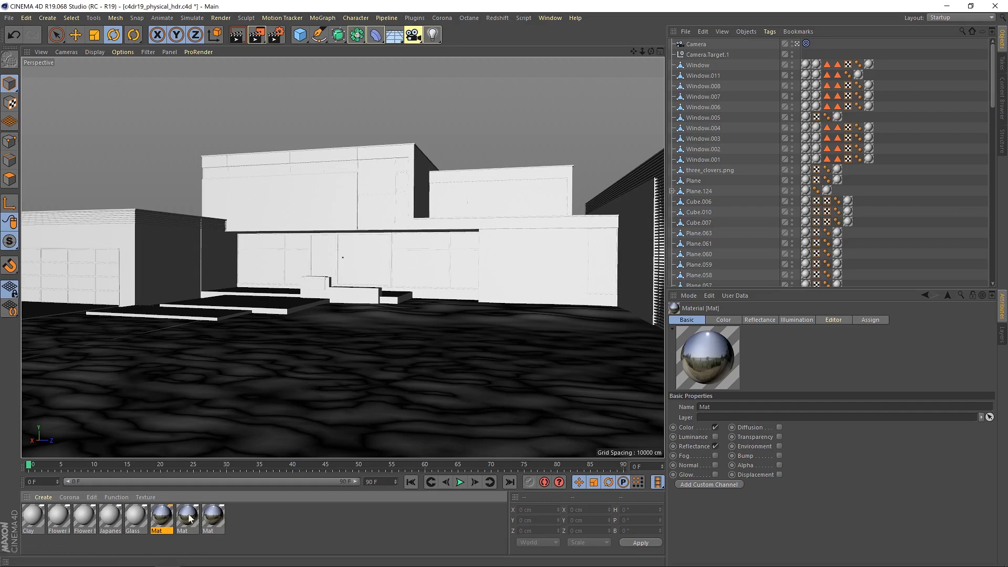
Step: Select the third Mat material and view its settings
left_click(213, 517)
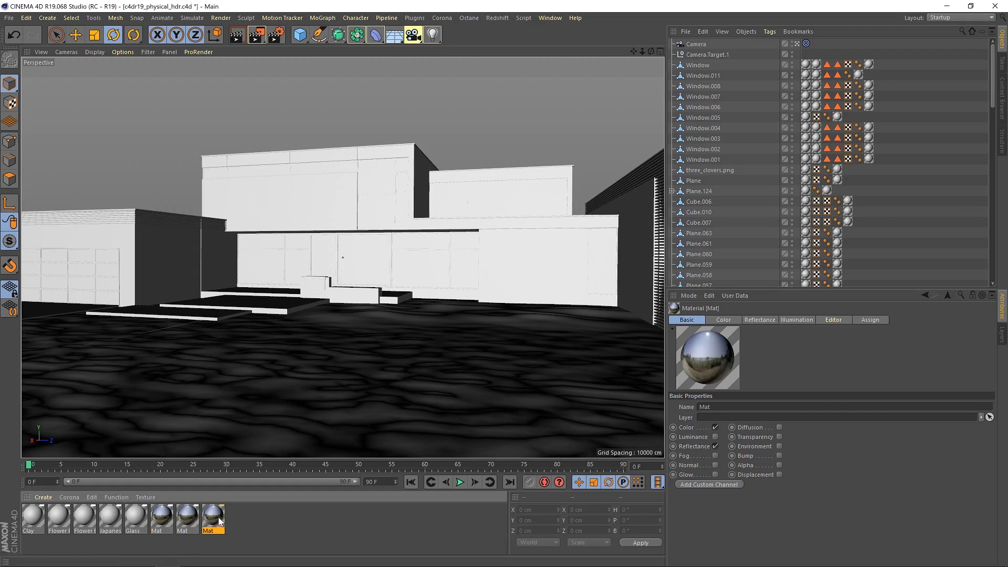
double_click(212, 514)
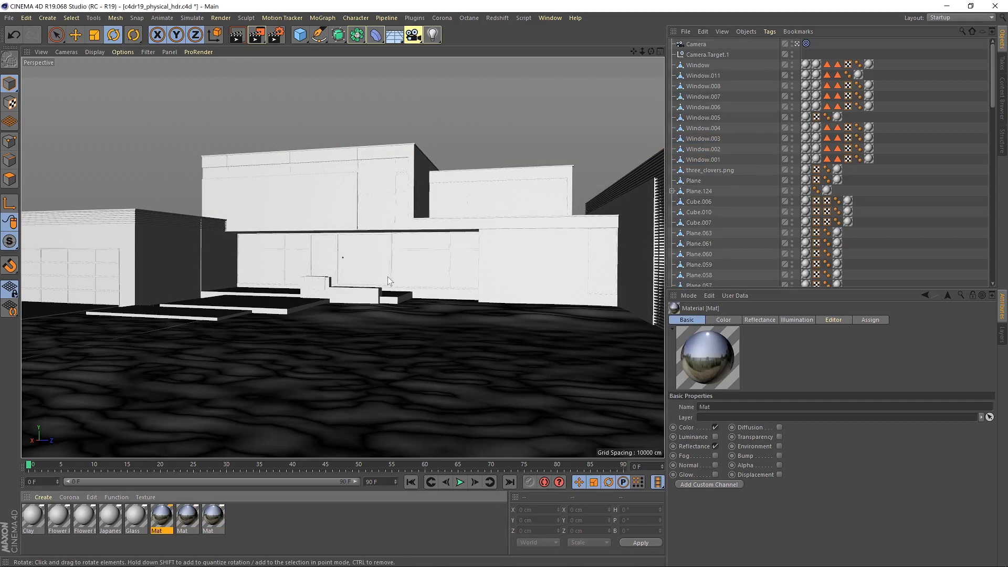
mouse_move(409, 179)
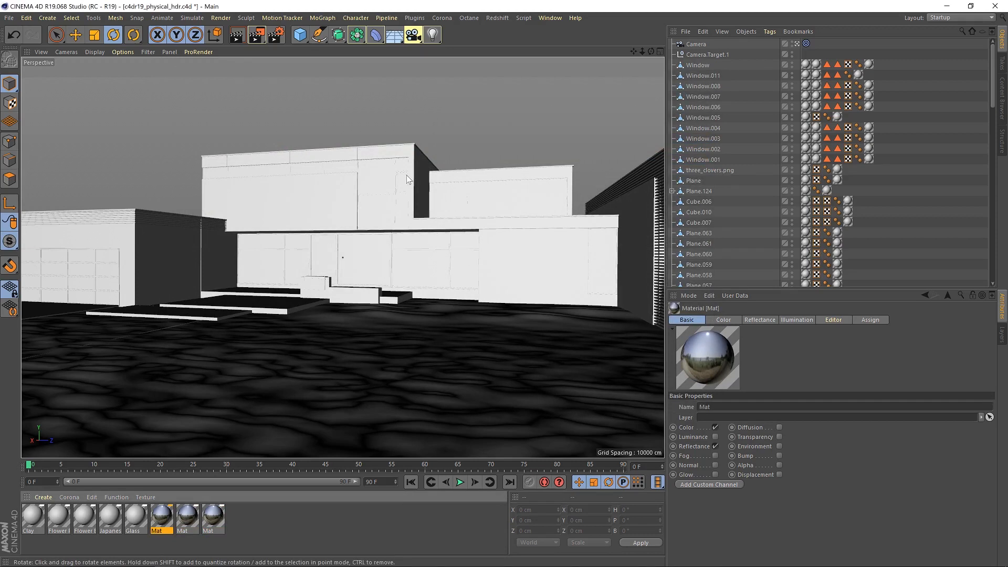
Step: Add a Sky object to the scene from the environment objects list
left_click(393, 34)
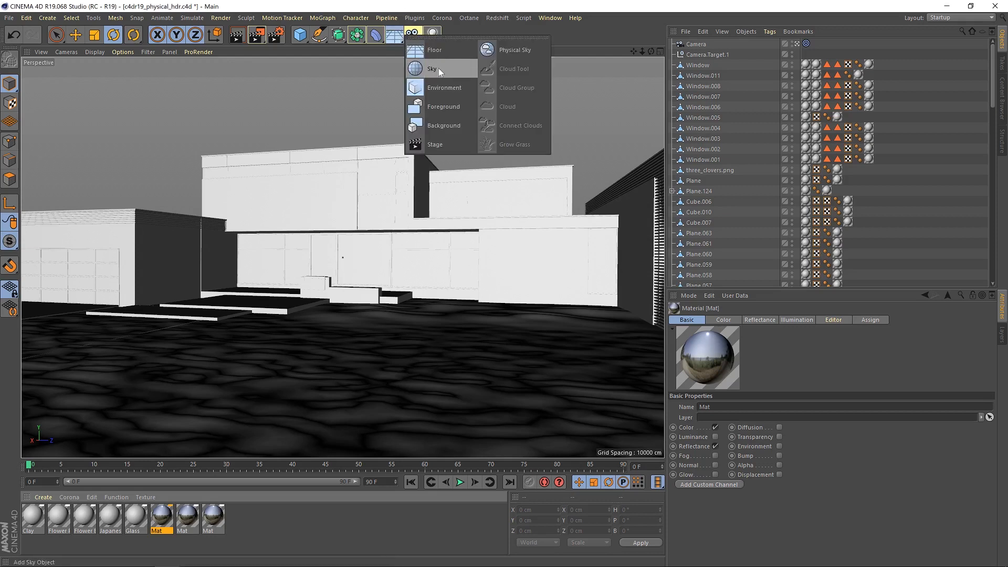
left_click(431, 69)
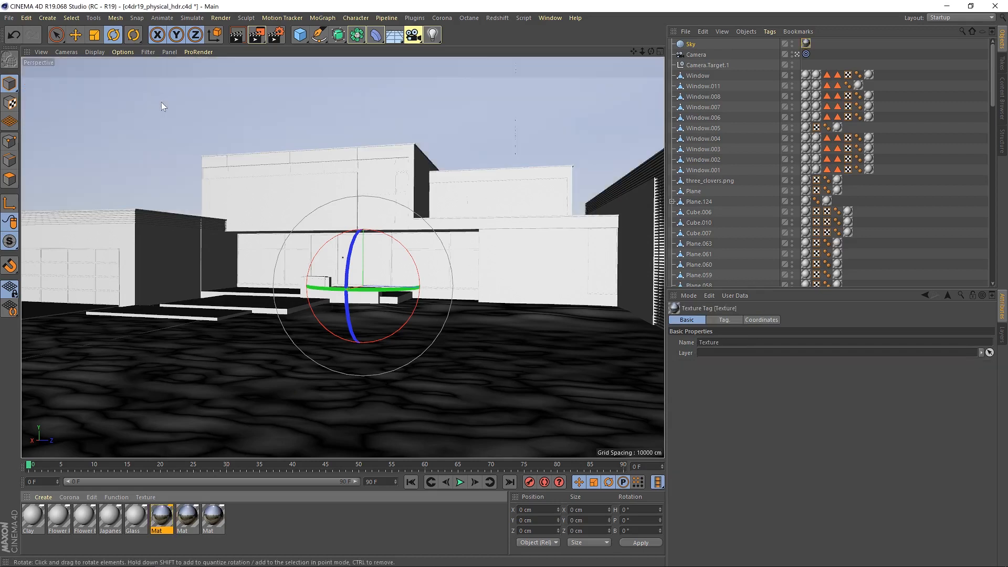
mouse_move(188, 135)
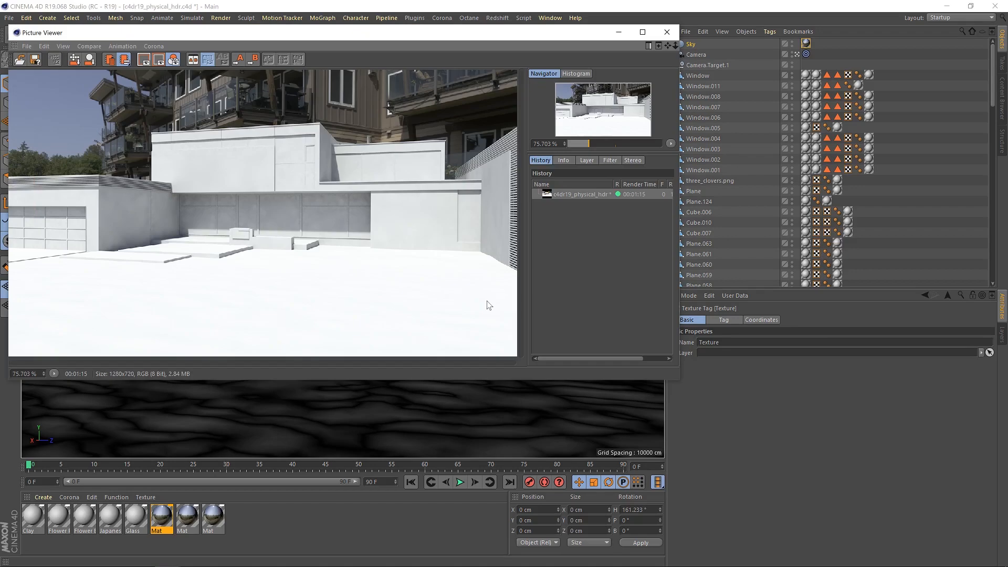
mouse_move(309, 156)
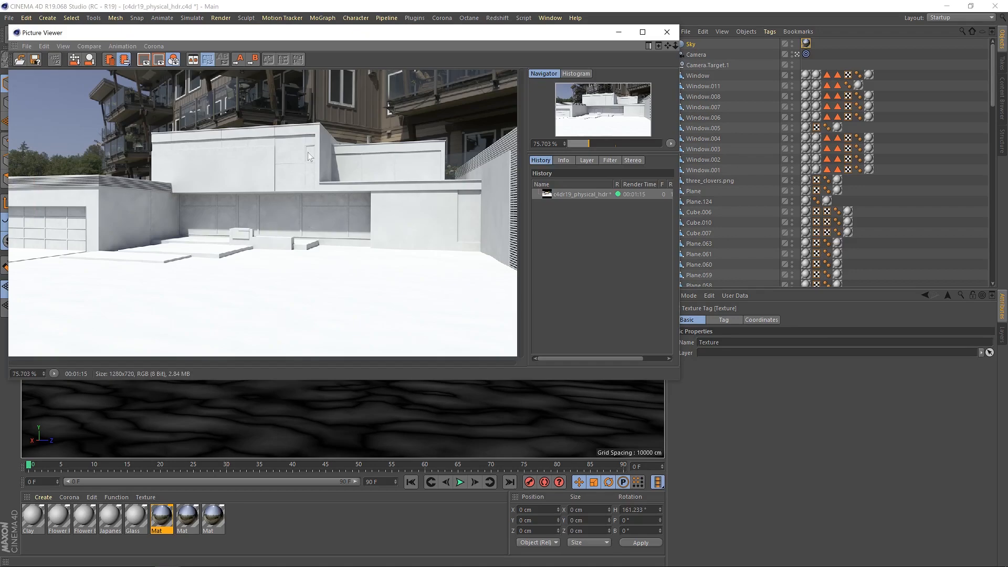
mouse_move(334, 313)
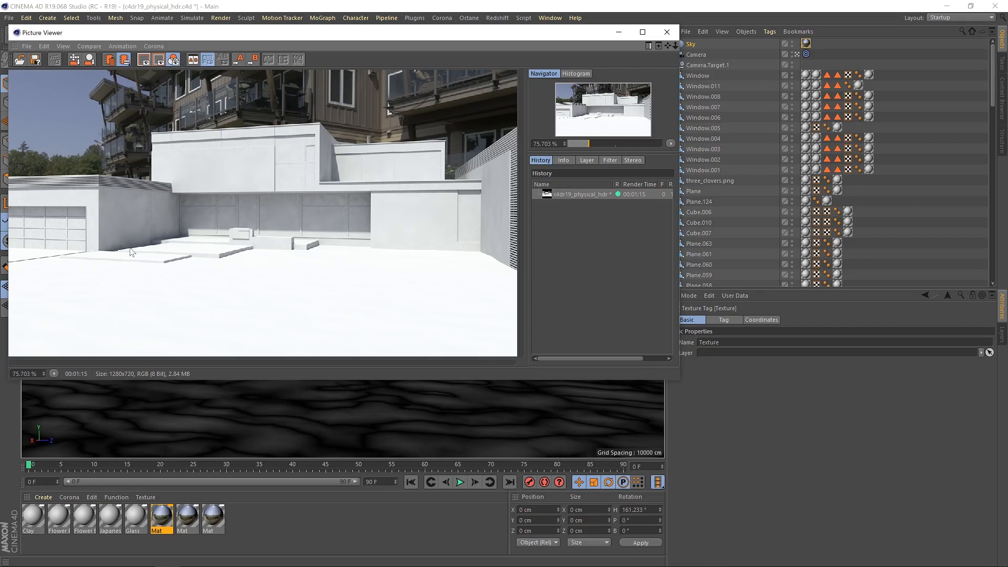
mouse_move(268, 304)
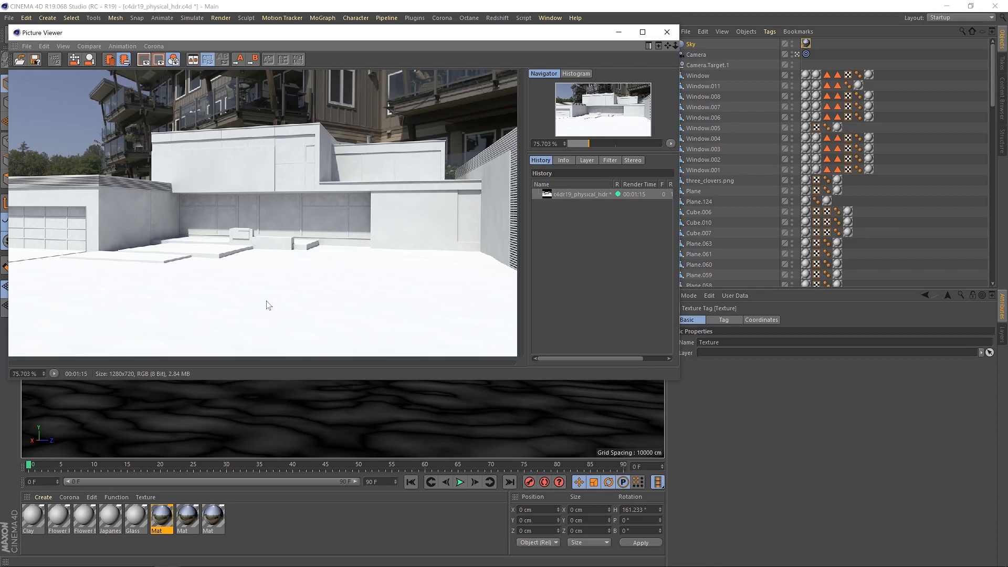
mouse_move(441, 216)
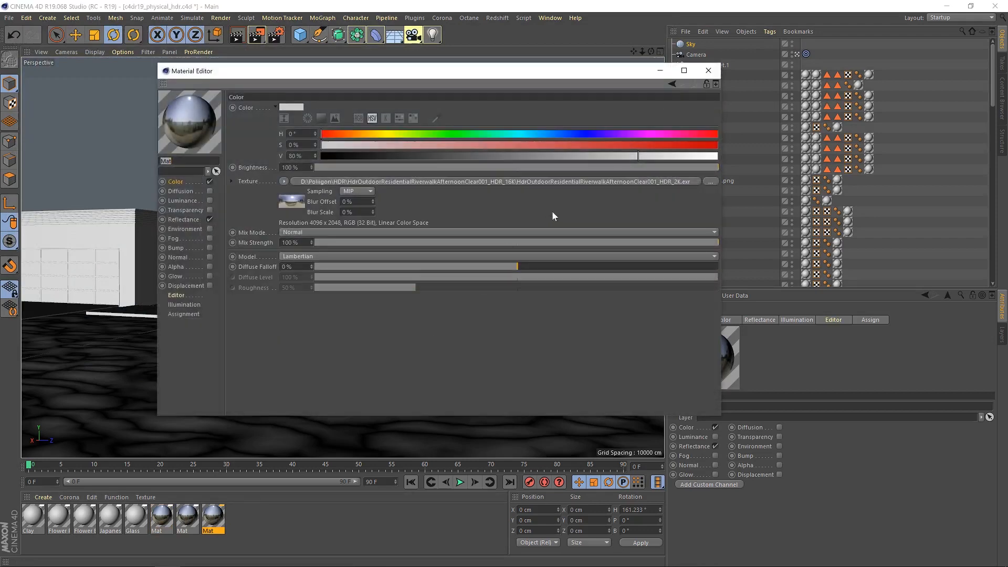
Step: Close the third Mat's material settings and return to the Sky object
left_click(707, 70)
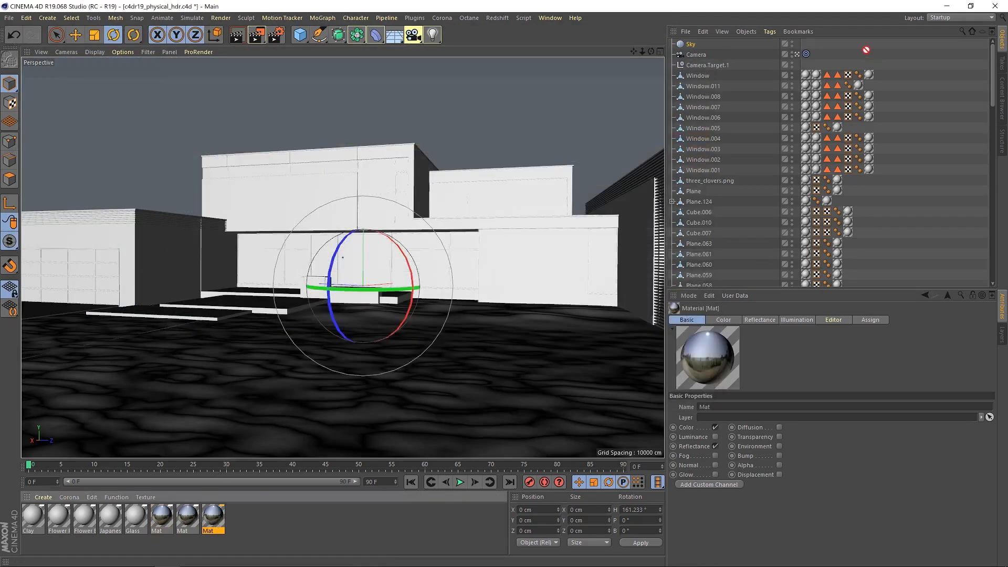
left_click(691, 44)
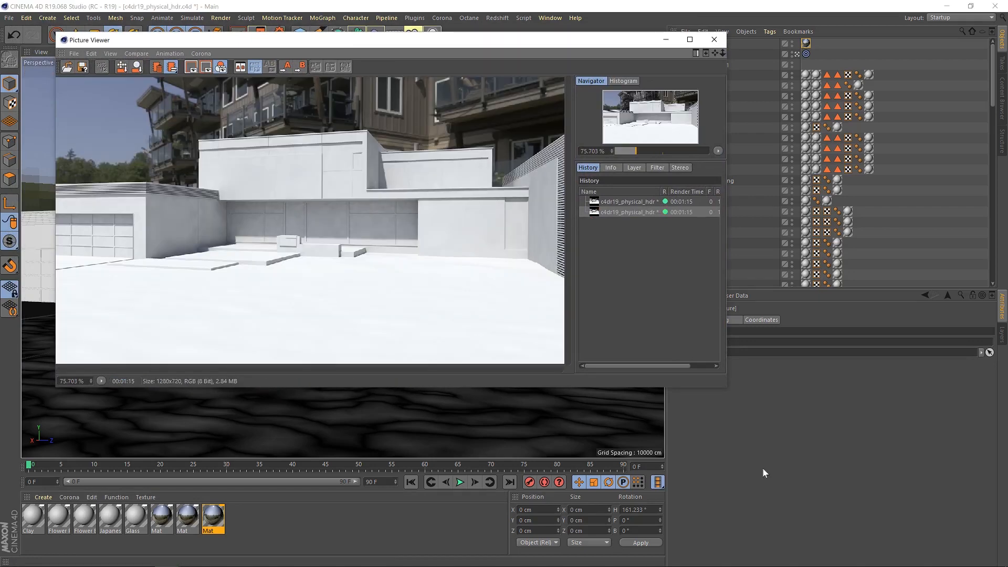
Step: Compare the newer and earlier HDR renders in the Picture Viewer history
left_click(626, 201)
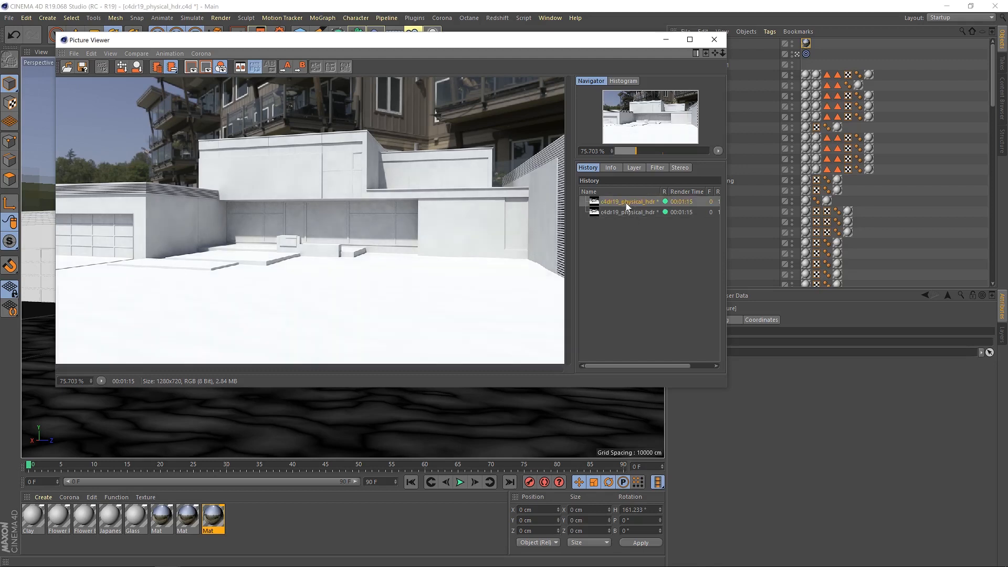
left_click(629, 212)
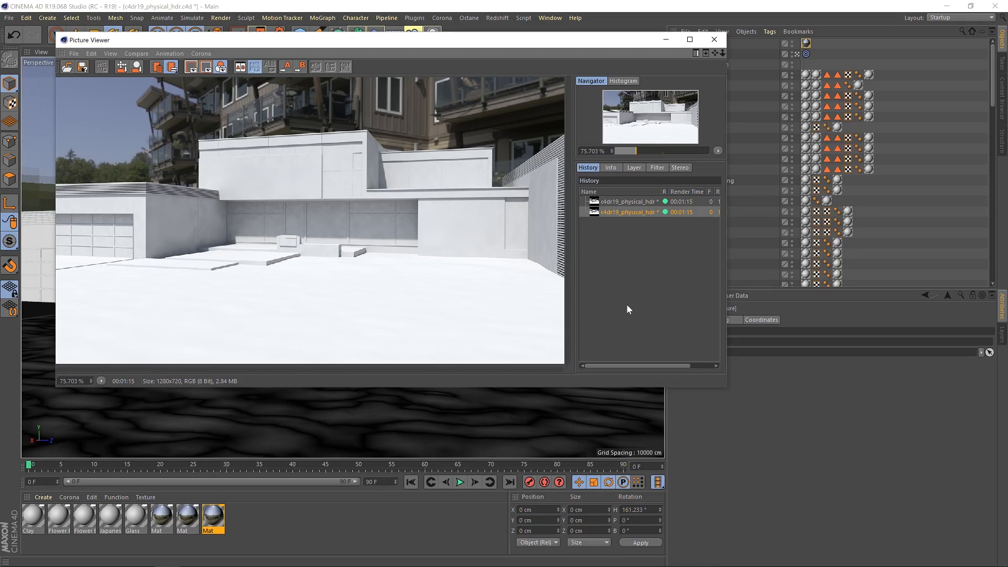
mouse_move(488, 182)
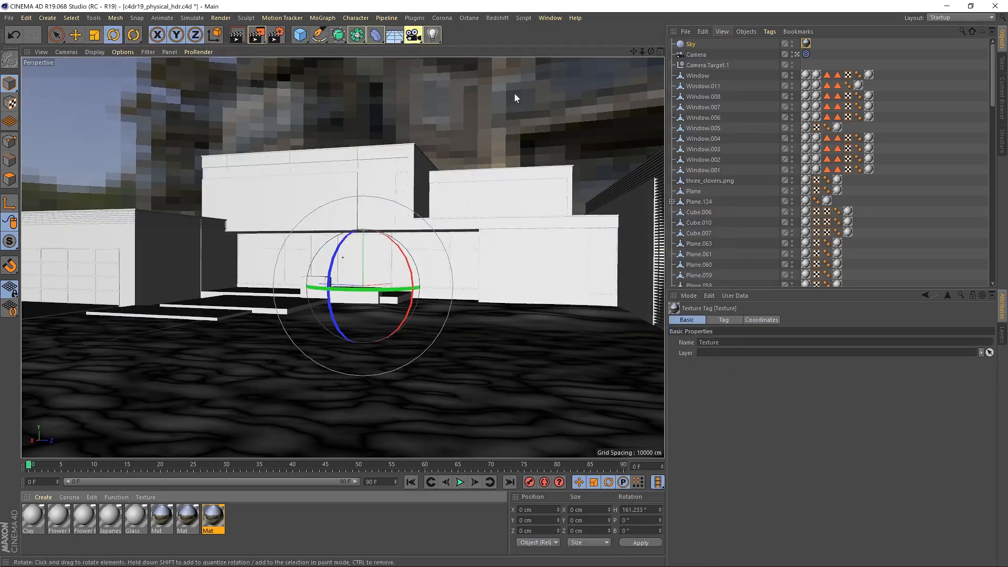
Step: Add a second Sky object and rename the original sky to 'Lighting'
left_click(413, 34)
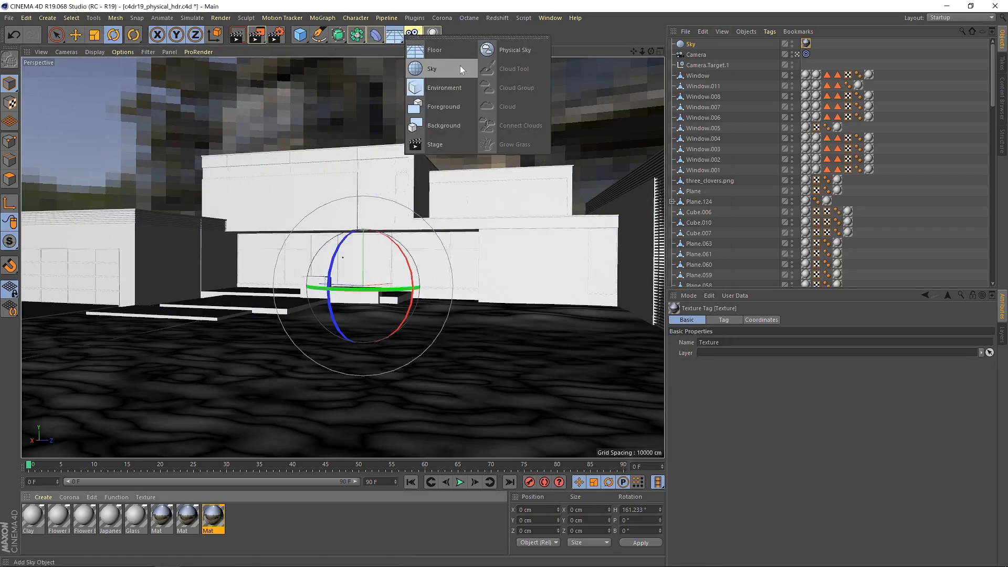
left_click(431, 70)
type("Backdrop")
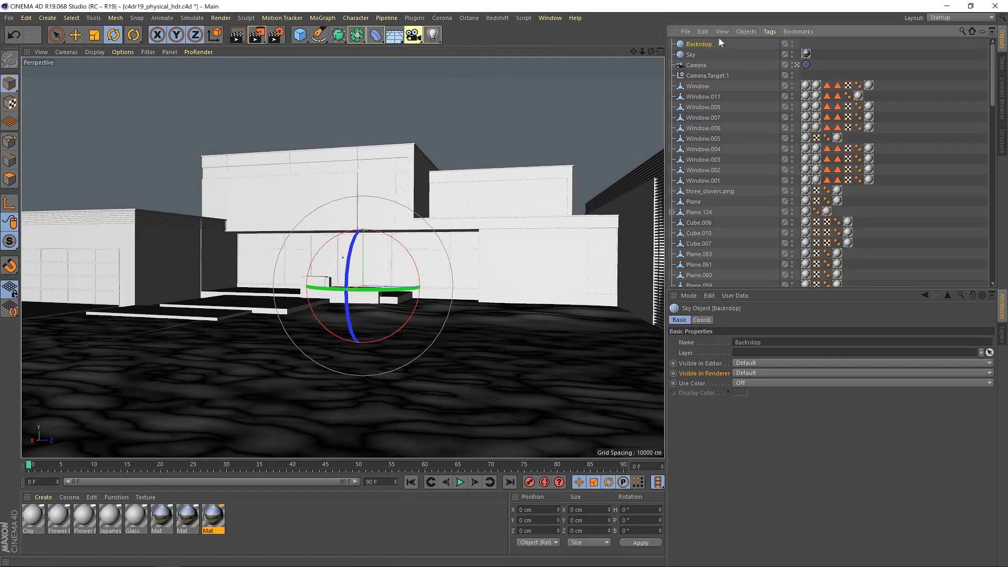
double_click(699, 44)
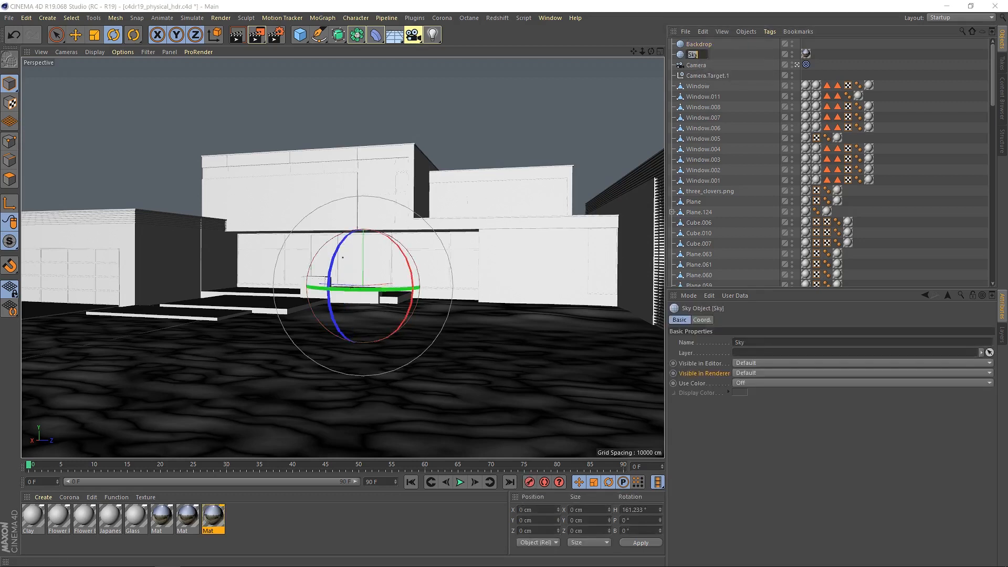
type("Lighting")
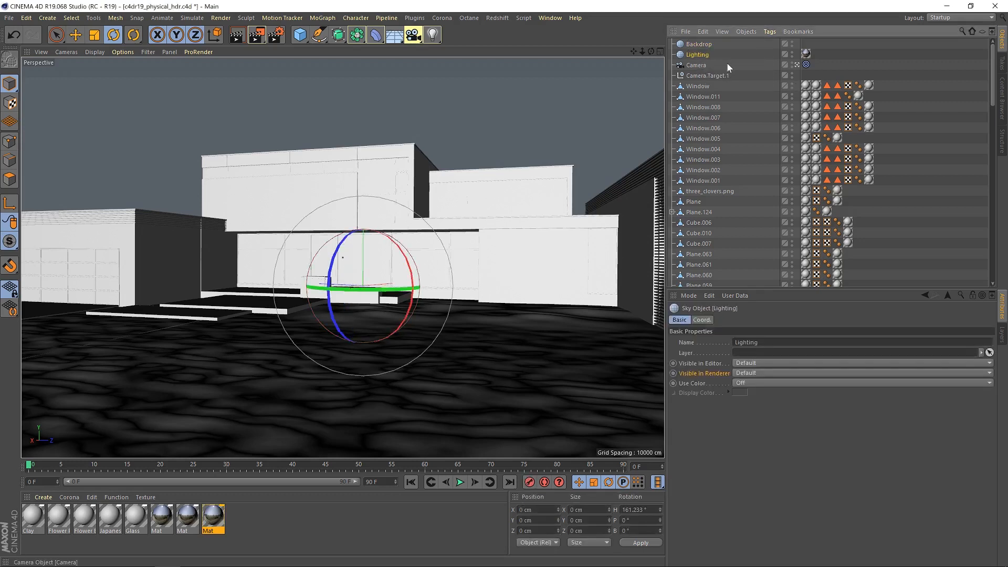
Step: Select the Backdrop sky and pick the sky image material for it
left_click(699, 44)
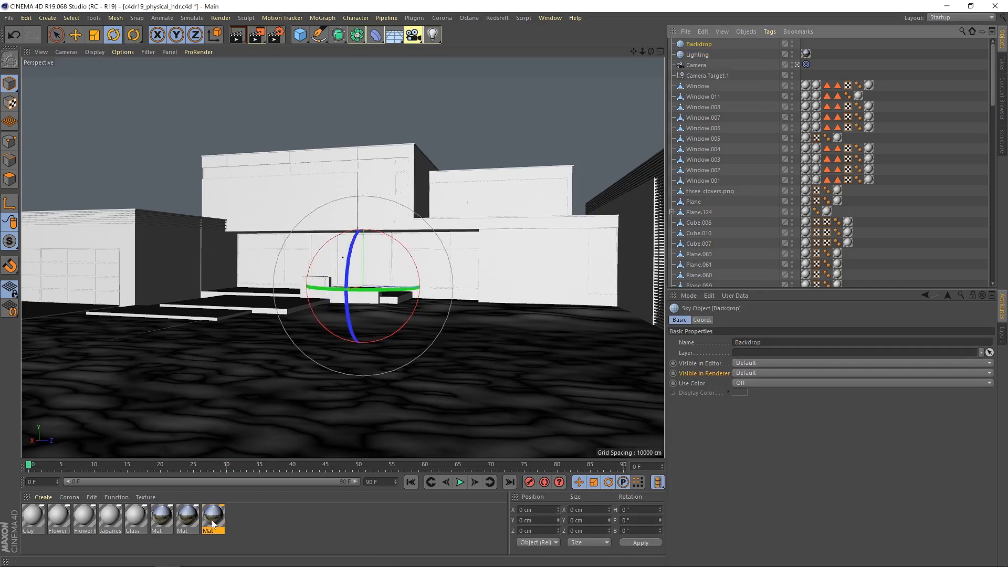
left_click(213, 517)
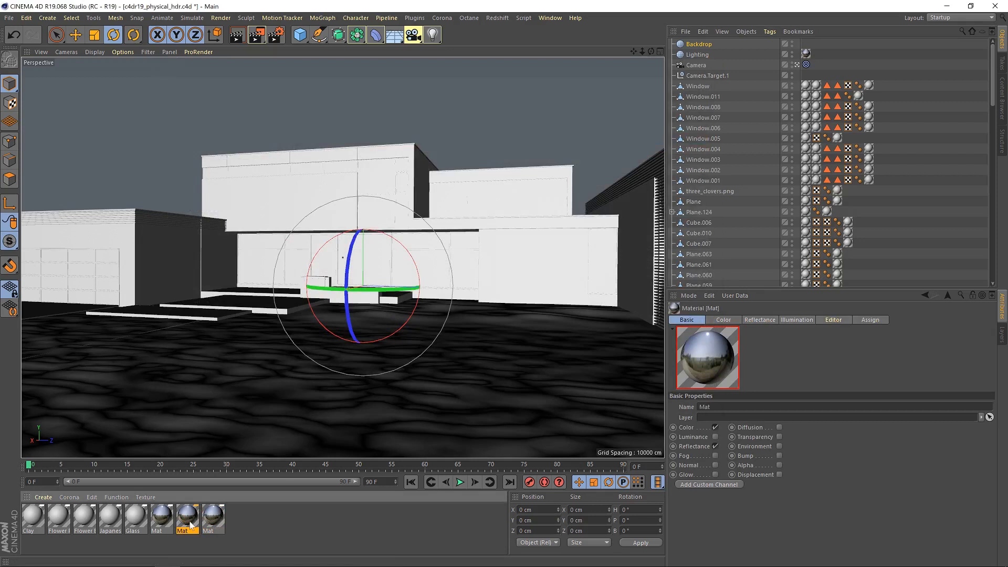
mouse_move(738, 50)
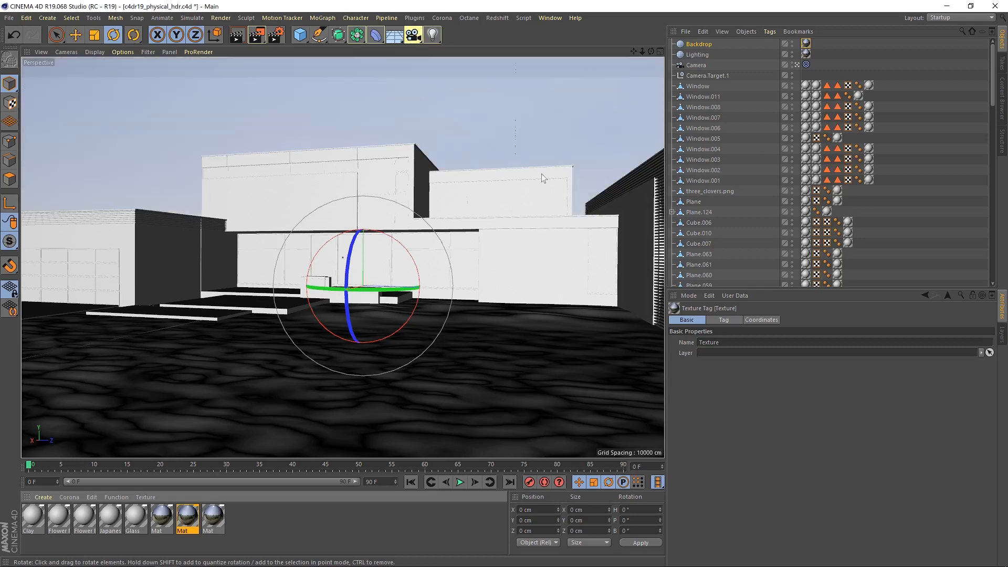
mouse_move(359, 306)
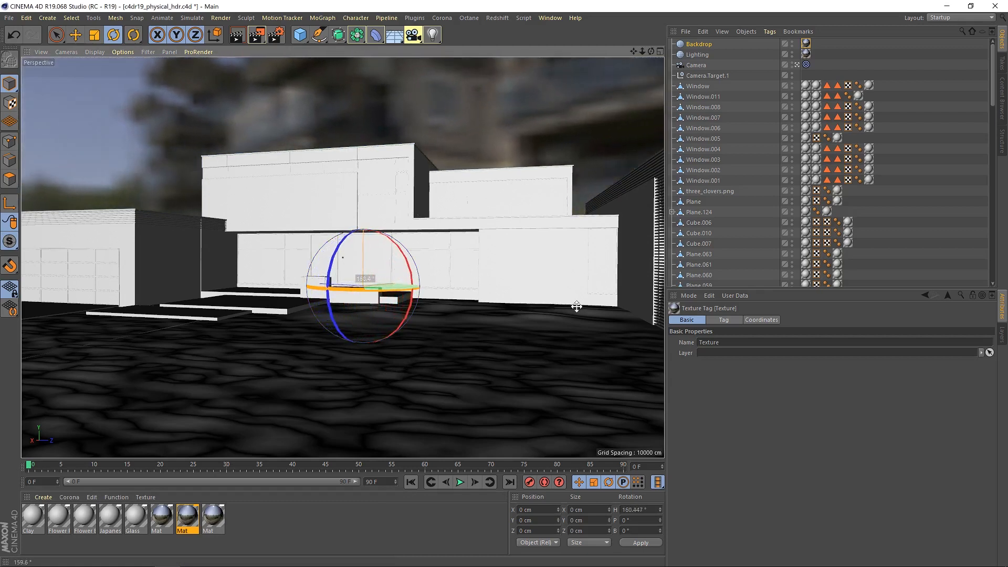
Step: Rotate the Backdrop sky around its vertical axis until blue sky shows behind the building
left_click_drag(576, 306, 485, 352)
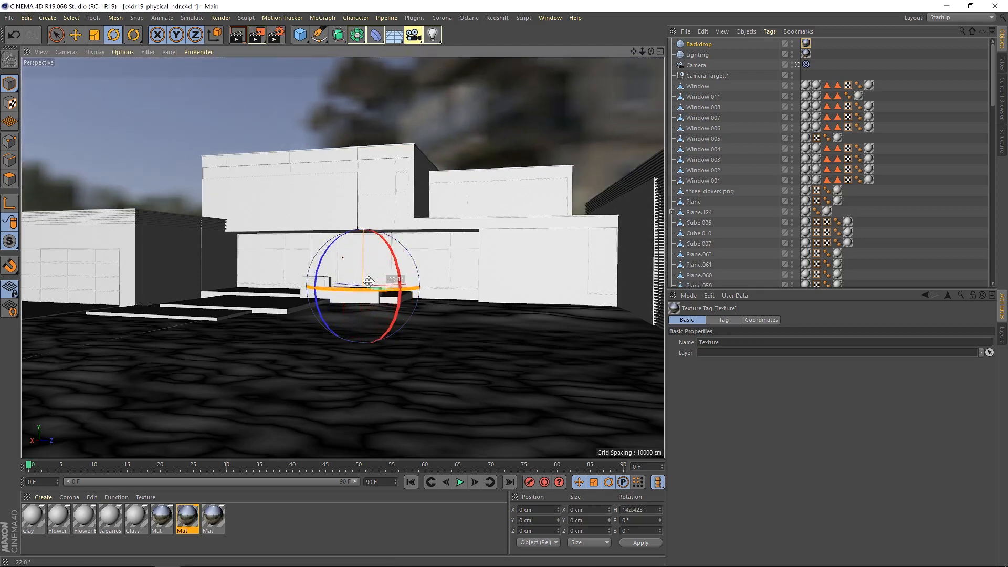
left_click_drag(370, 279, 370, 296)
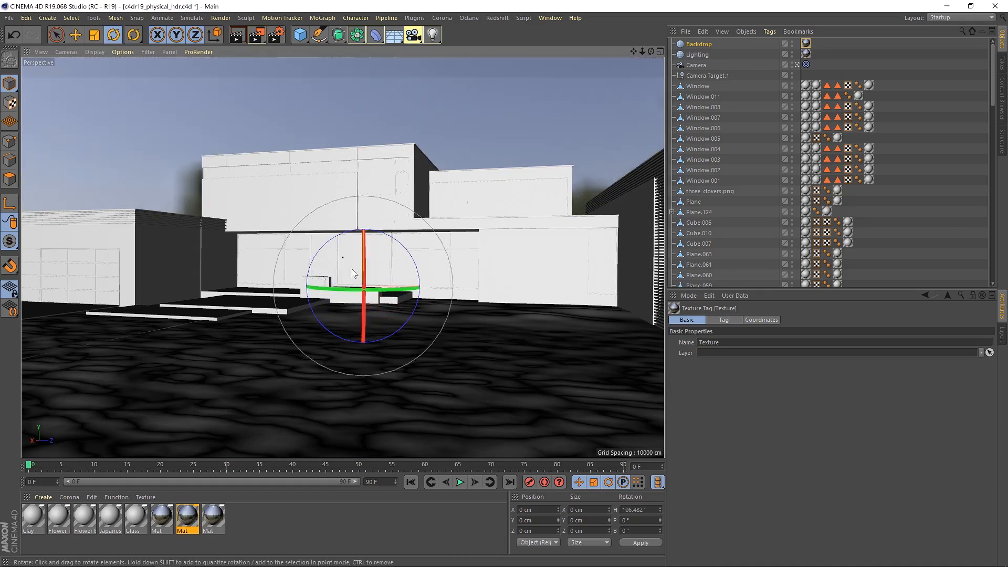
left_click_drag(364, 290, 363, 264)
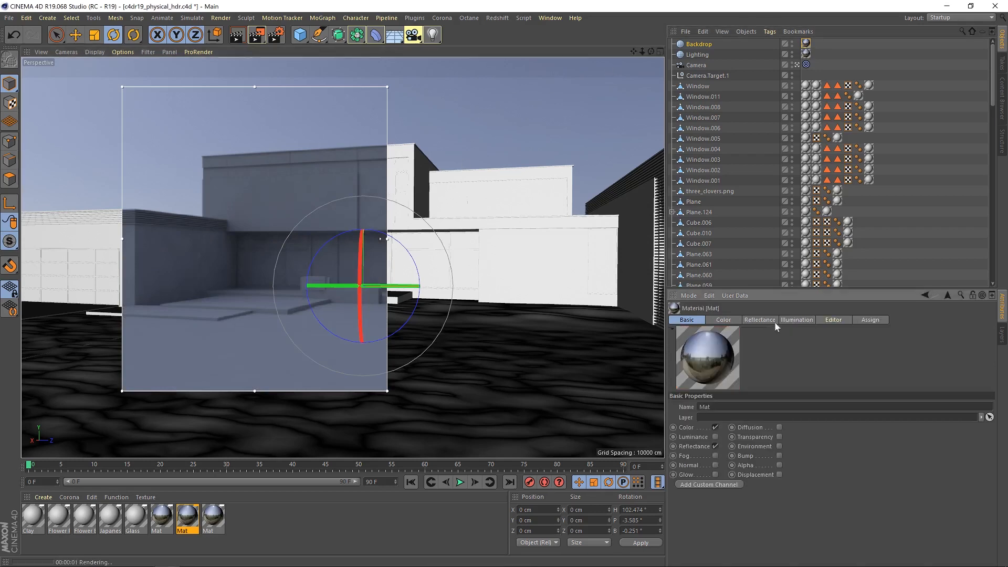
Step: In the sky material's Illumination settings, switch off both Generate GI and Receive GI
left_click(797, 320)
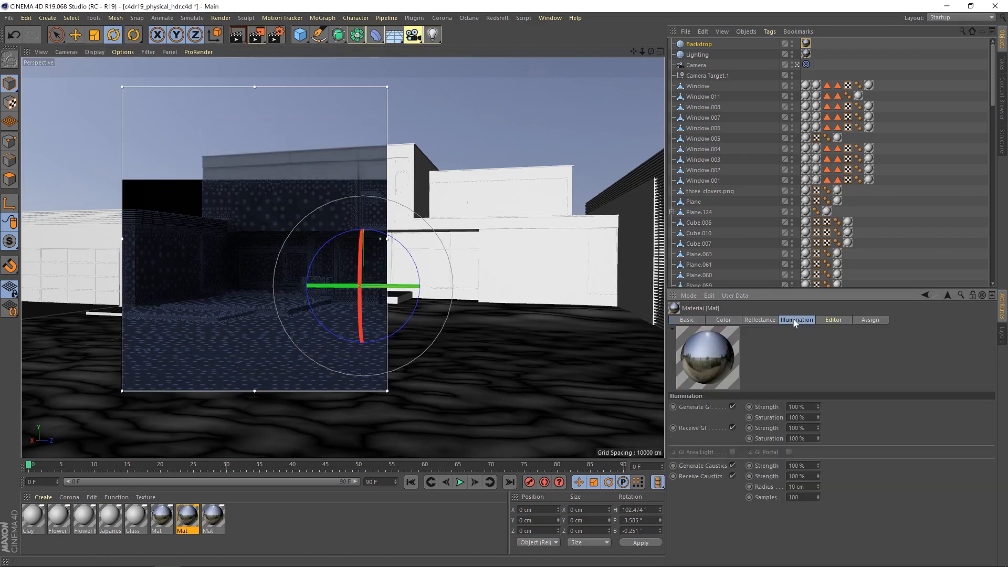
left_click(731, 407)
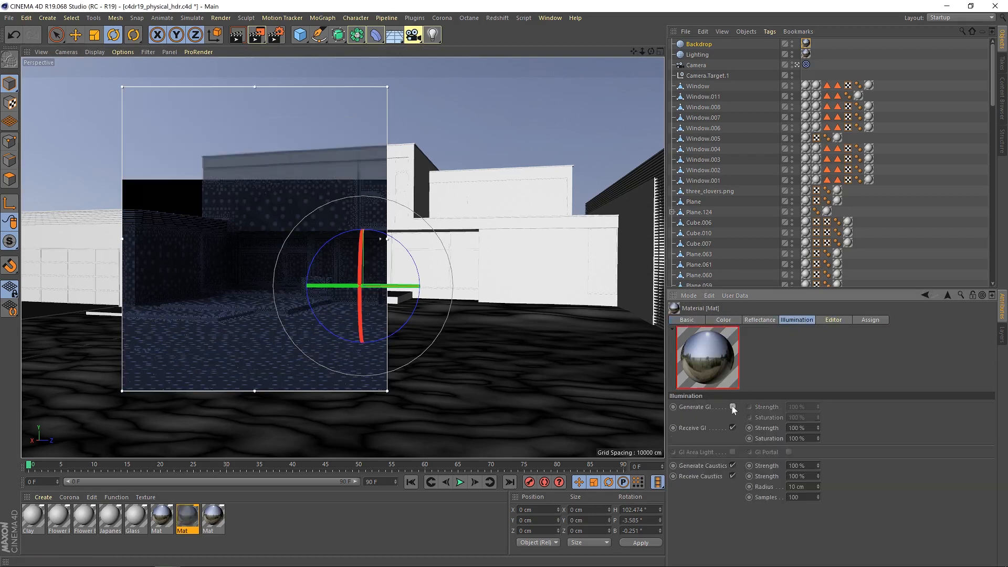
left_click(732, 407)
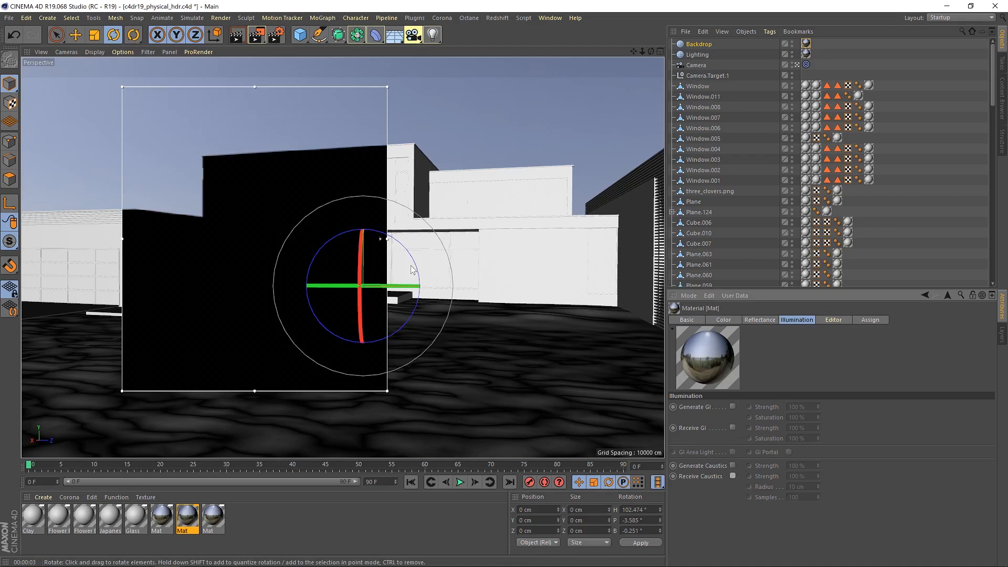
mouse_move(510, 290)
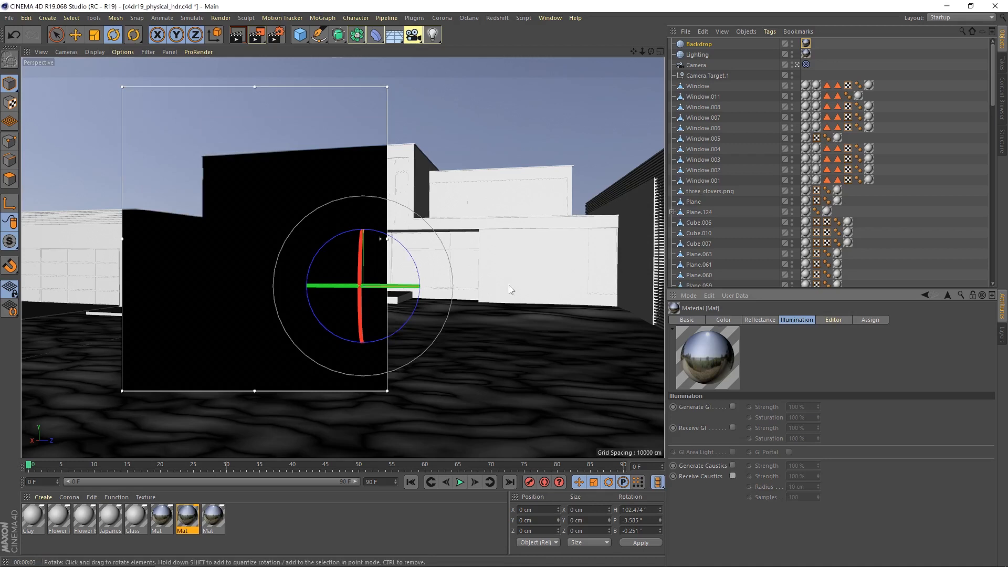
Step: Enable the sky material's Transparency channel, remove the live render region and render to Picture Viewer
left_click(685, 319)
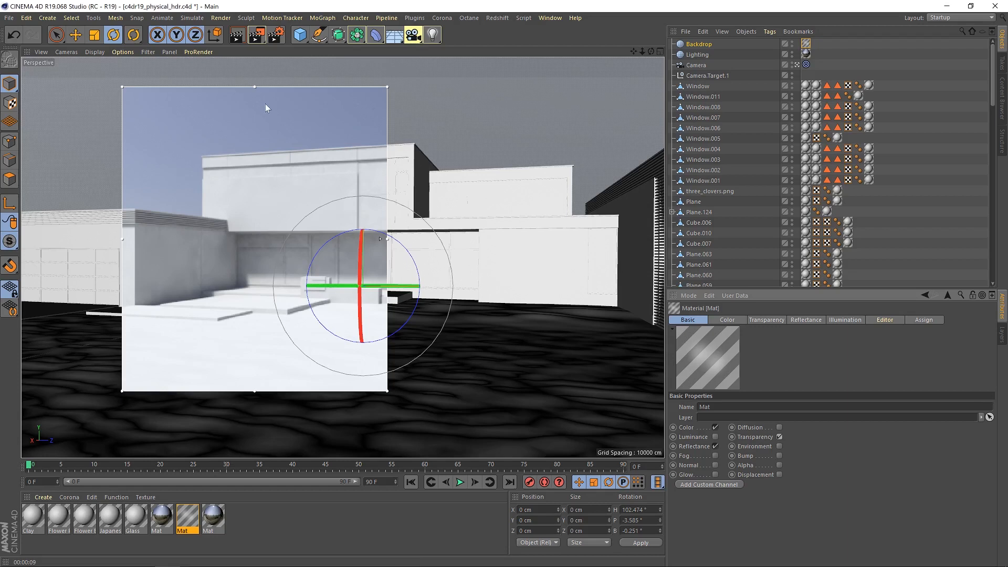
left_click(220, 18)
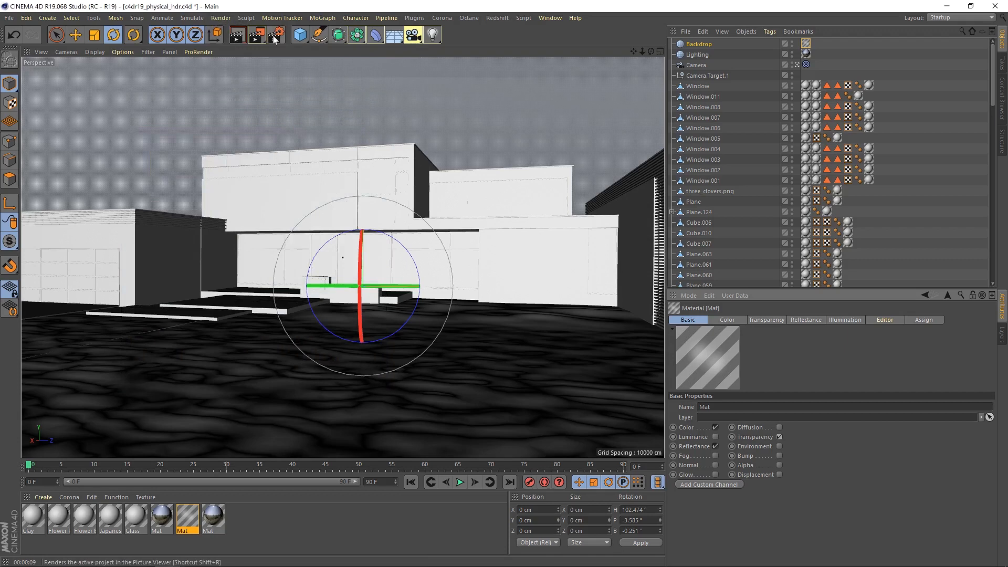
mouse_move(256, 36)
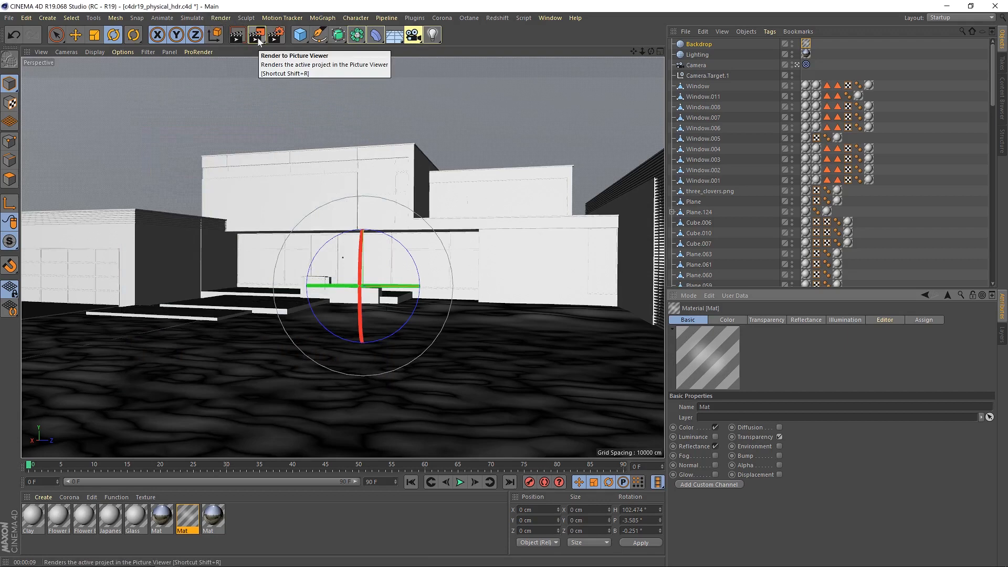
left_click(256, 35)
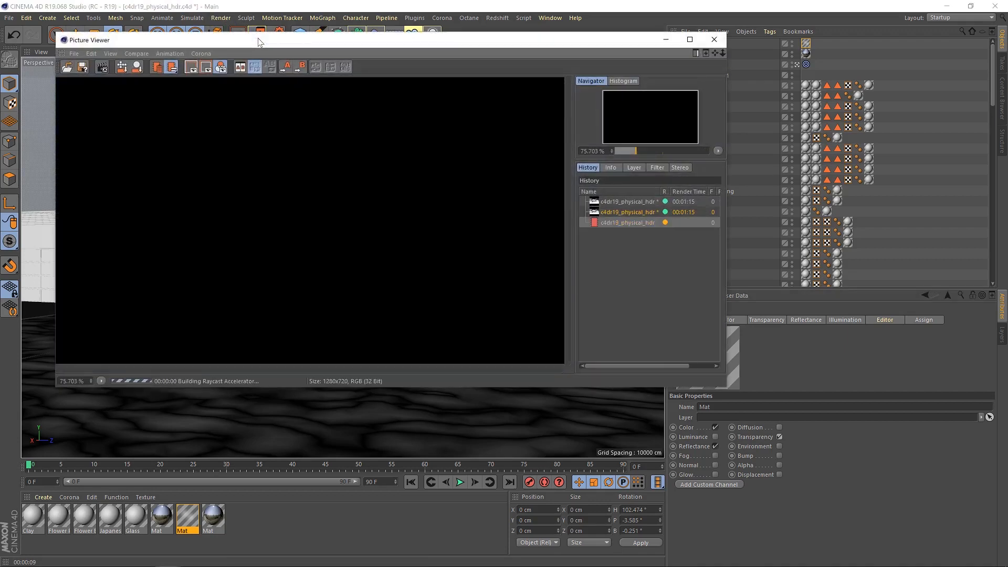